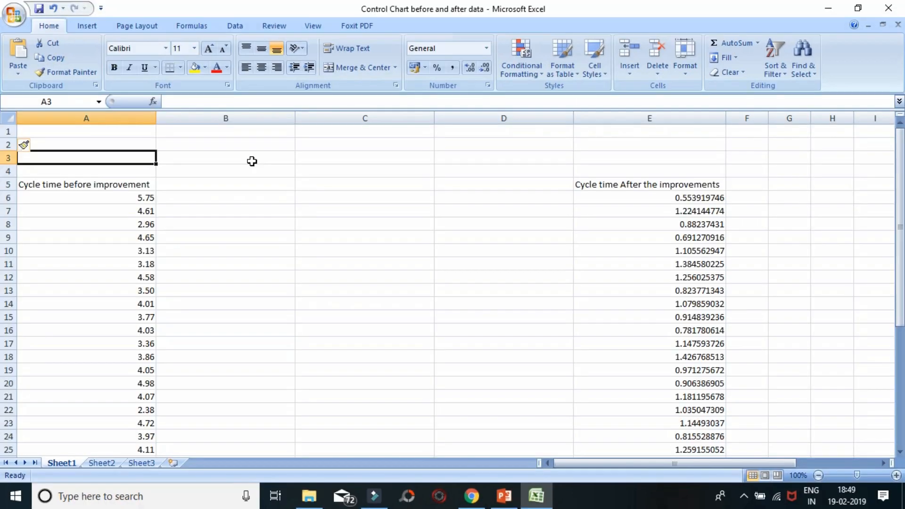
Add Average (4.11) and SD (1.002883844) rows for the before data, plus the after average 1.031119.
type("Average")
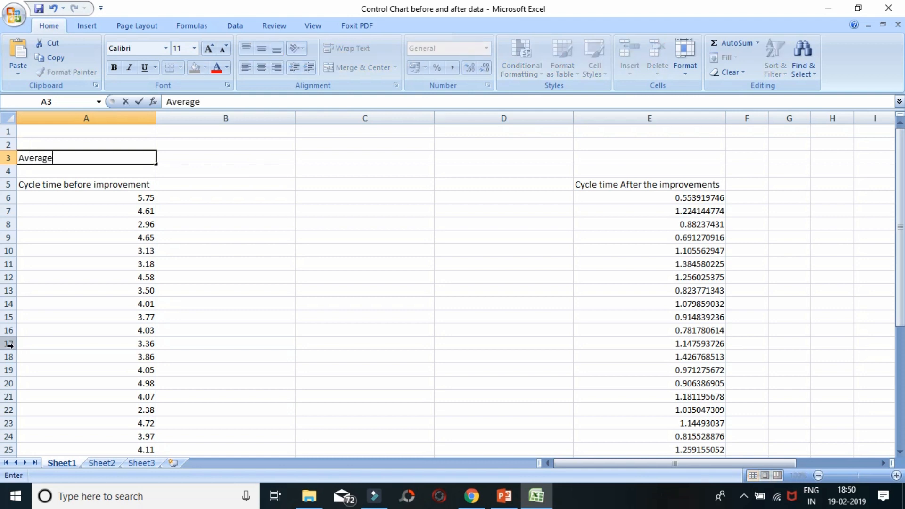
type("=average(")
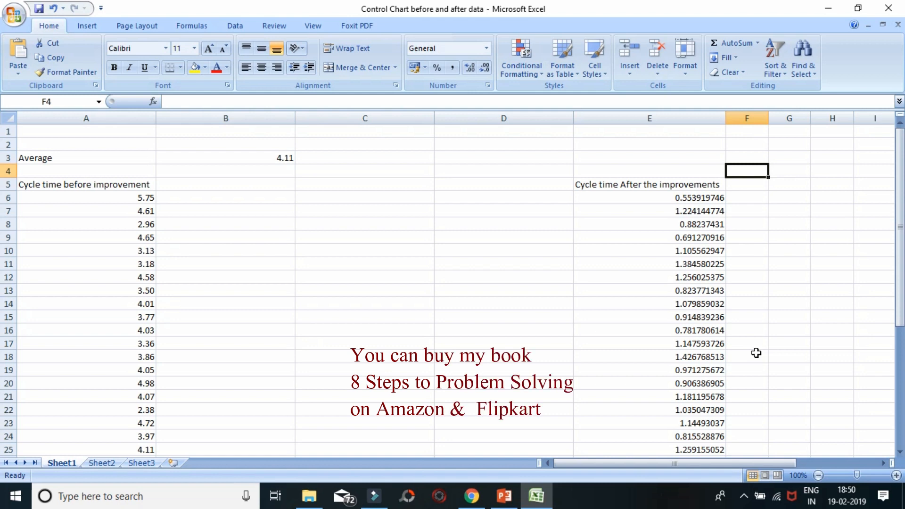
type("=average(")
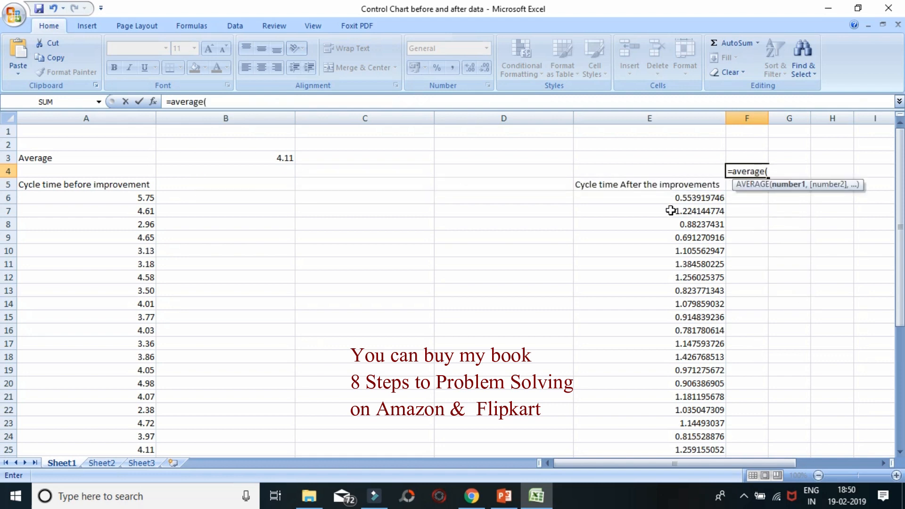
key("Enter")
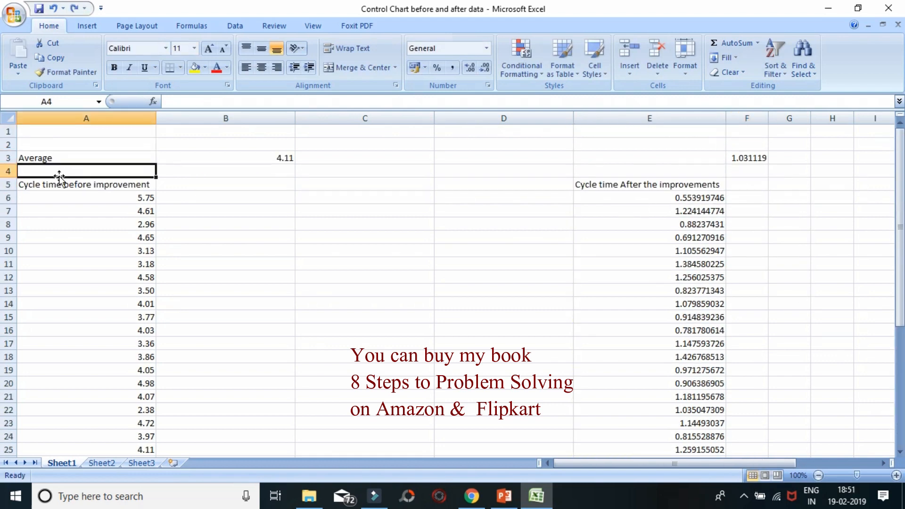
type("=STDEV(A4")
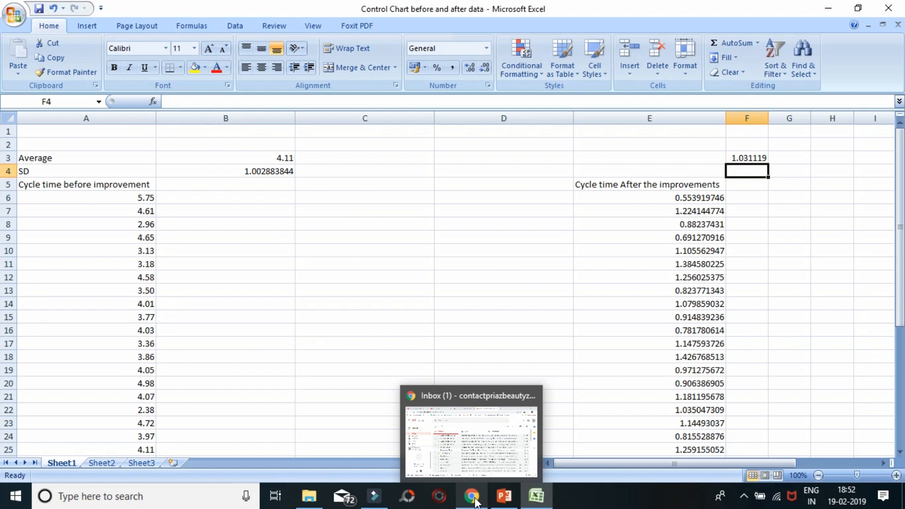
type("=")
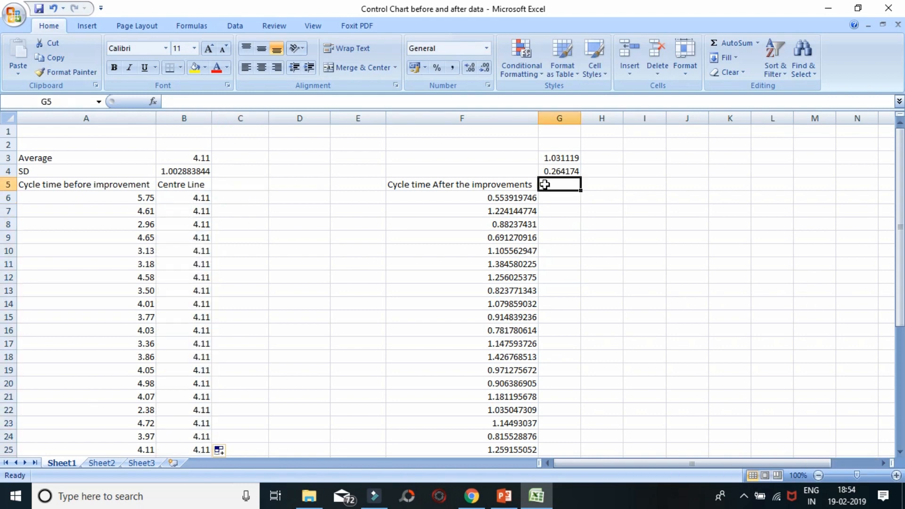
mouse_move(547, 191)
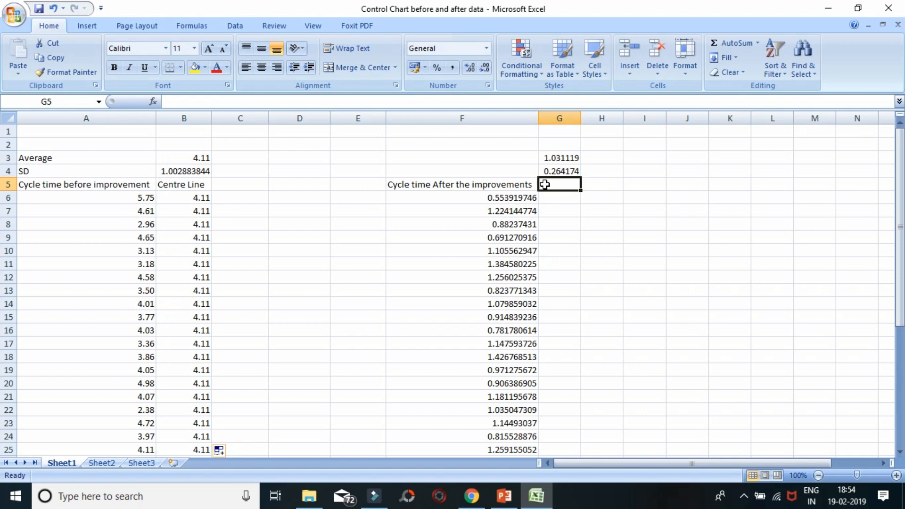
Enter the Centre Line of 4.11 and the after data's standard deviation, 0.264174.
type("1.031119")
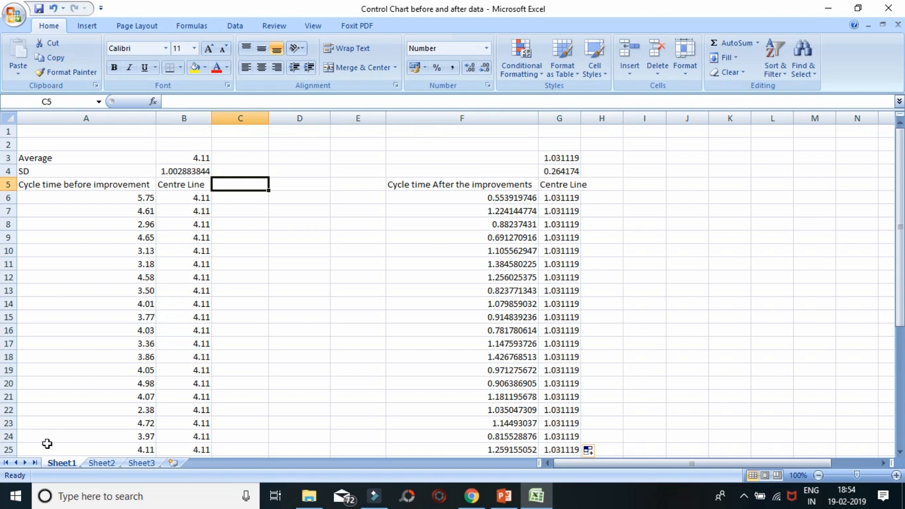
Enter UCL =B6+3*$B$4 and LCL =B6-3*$B$4 formulas, filling them down for 7.12 and 1.10.
left_click(240, 171)
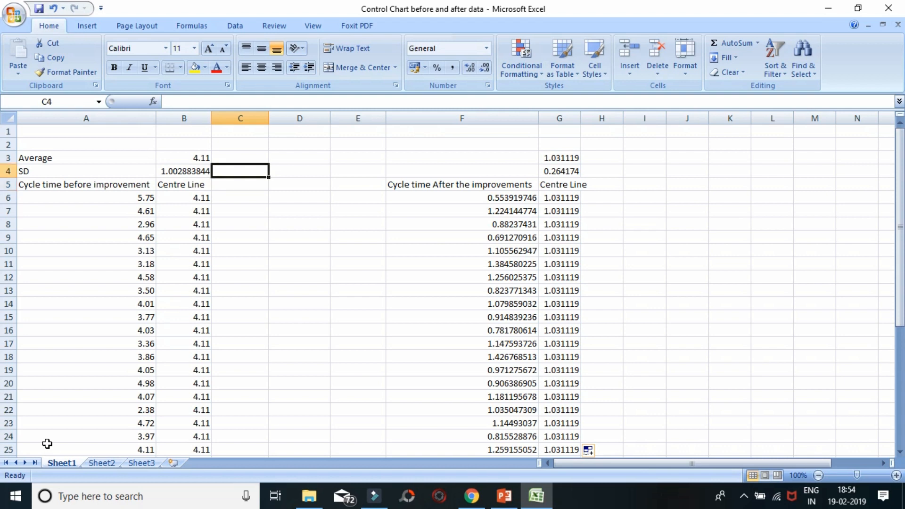
type("UCL")
left_click(240, 198)
type("=B6")
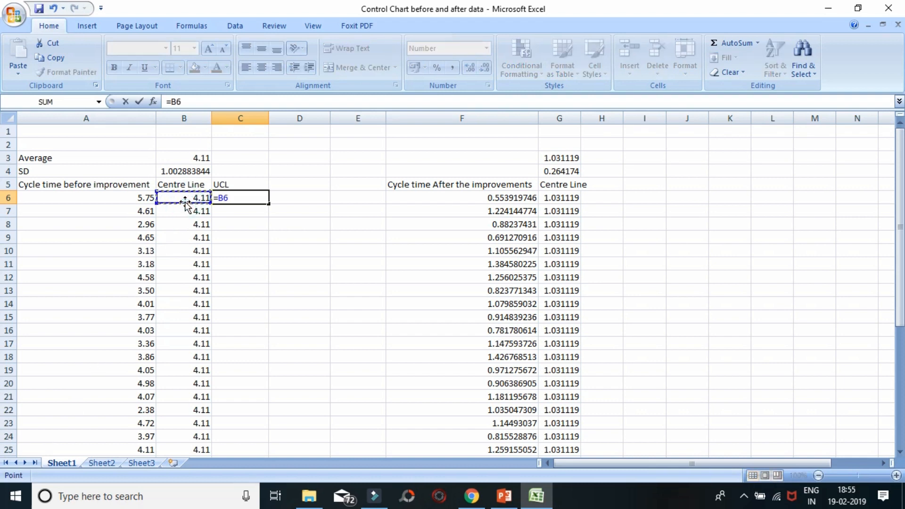
type("+3*")
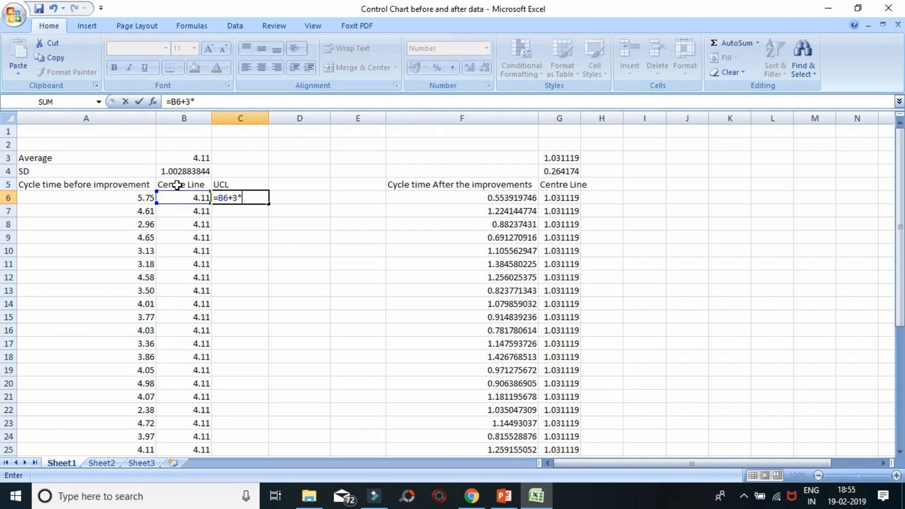
left_click(185, 170)
type("=")
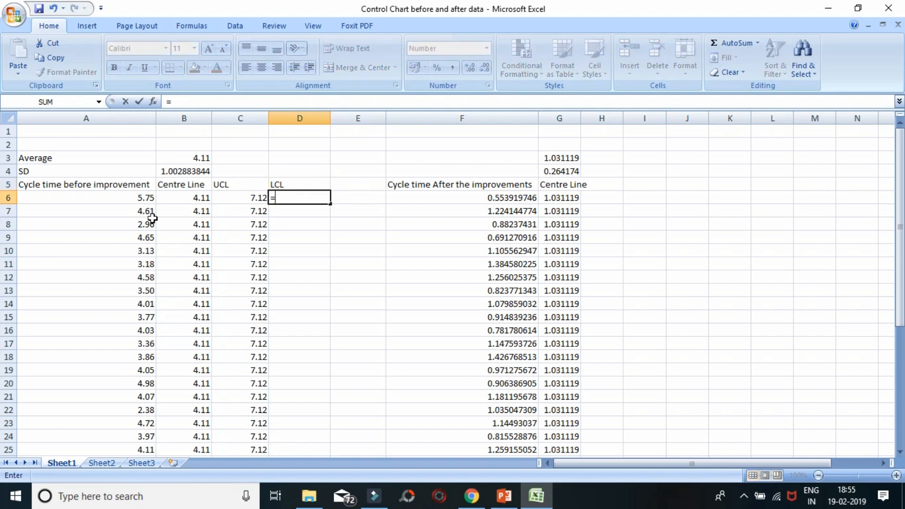
type("B6-3")
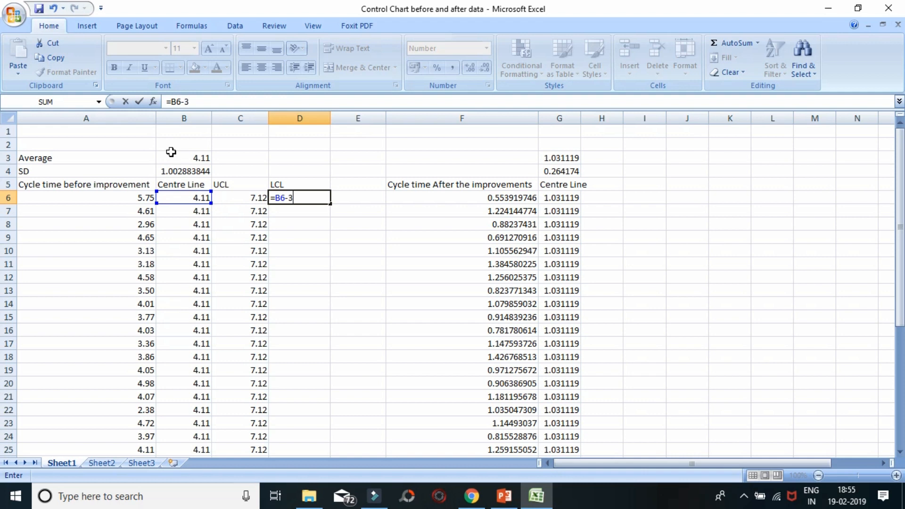
left_click(184, 170)
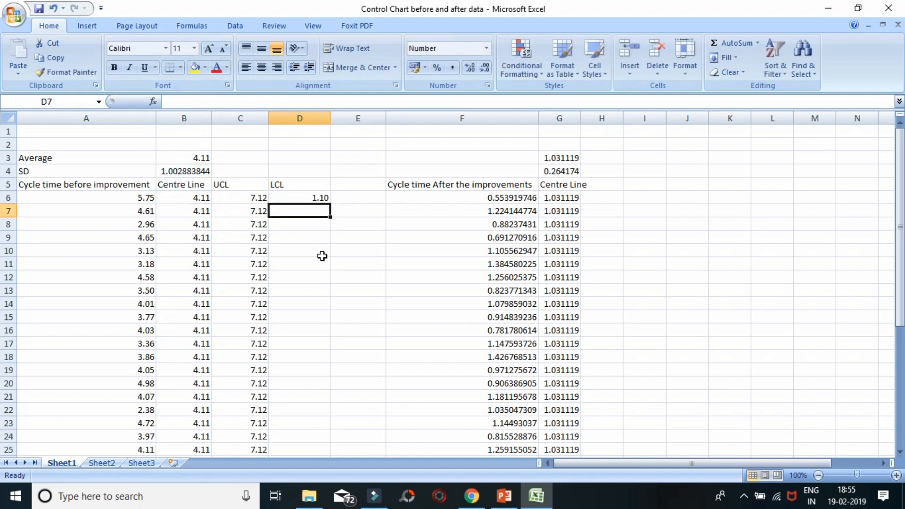
left_click_drag(331, 202, 331, 451)
type("=G6")
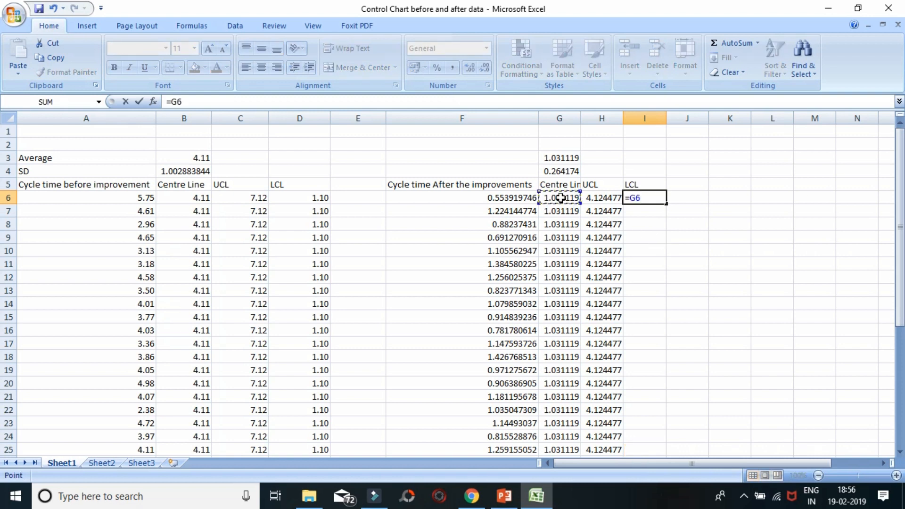
Build the after-data UCL =G6+3*$G$4 and LCL =G6-3*$G$4 columns (1.823642, 0.238596).
left_click(559, 171)
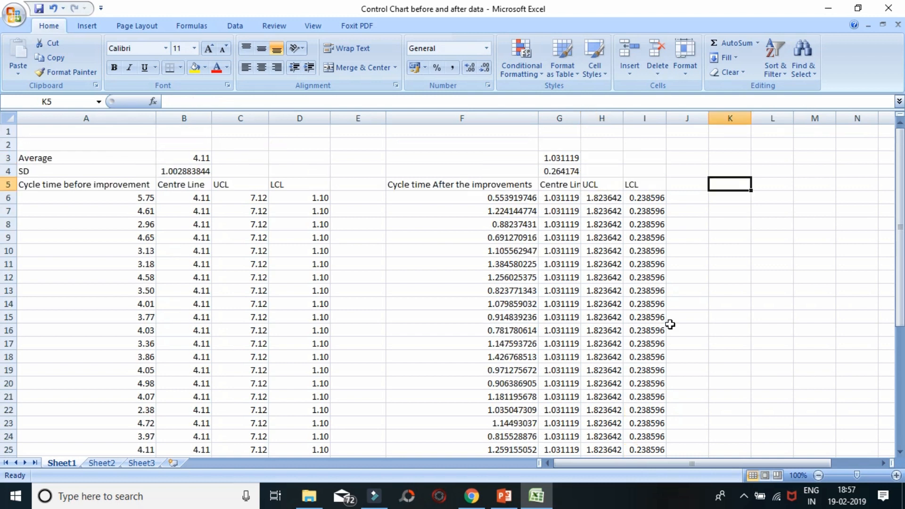
Type the Cycle Time, Centre Line, UCL and LCL headers, then select the before-improvement data.
type("C")
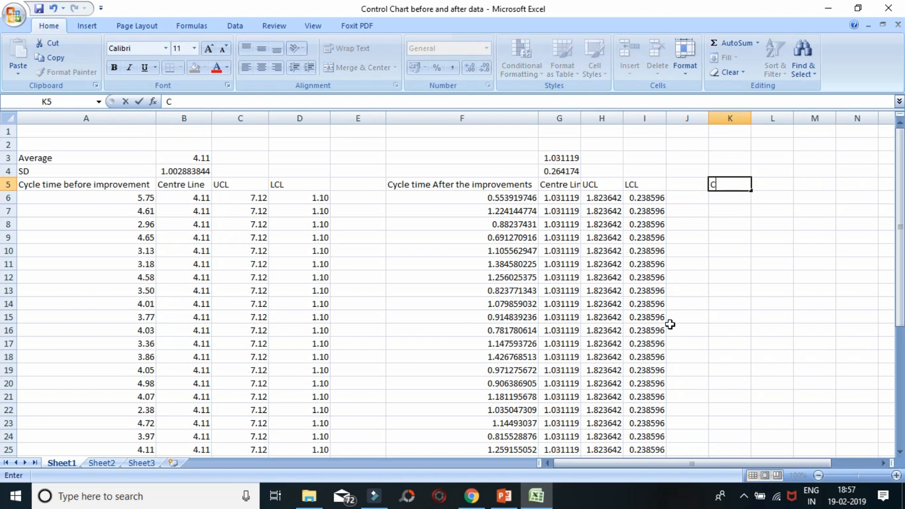
type("Cycle Time")
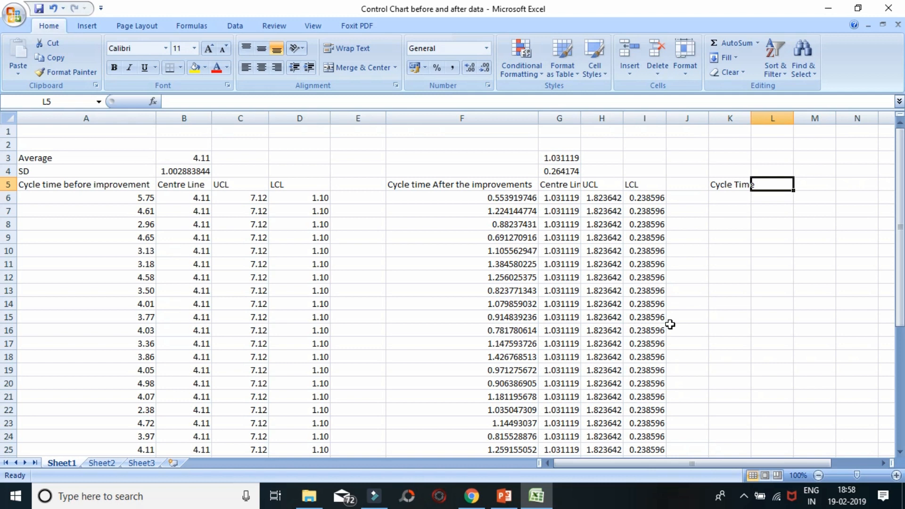
type("Centre Line")
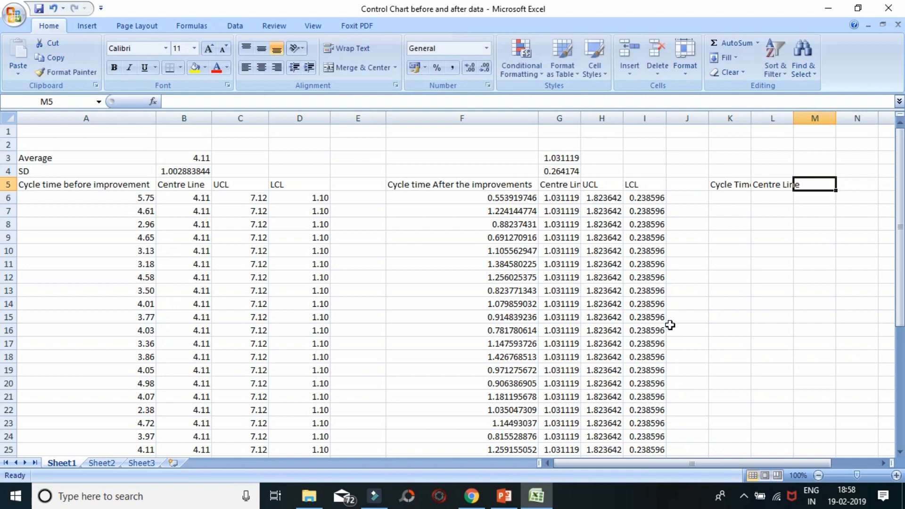
type("UCL")
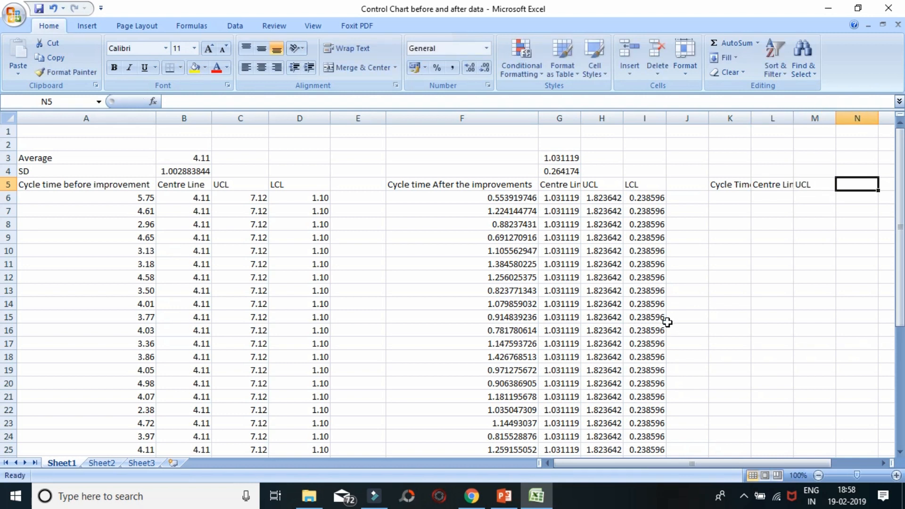
left_click(772, 198)
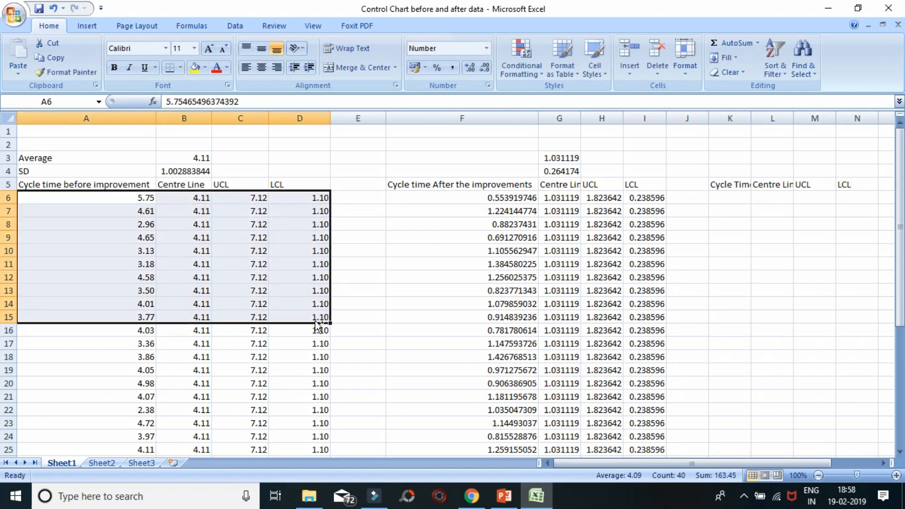
Paste the before data at K6 with the after data stacked below through row 76.
scroll("right", 3)
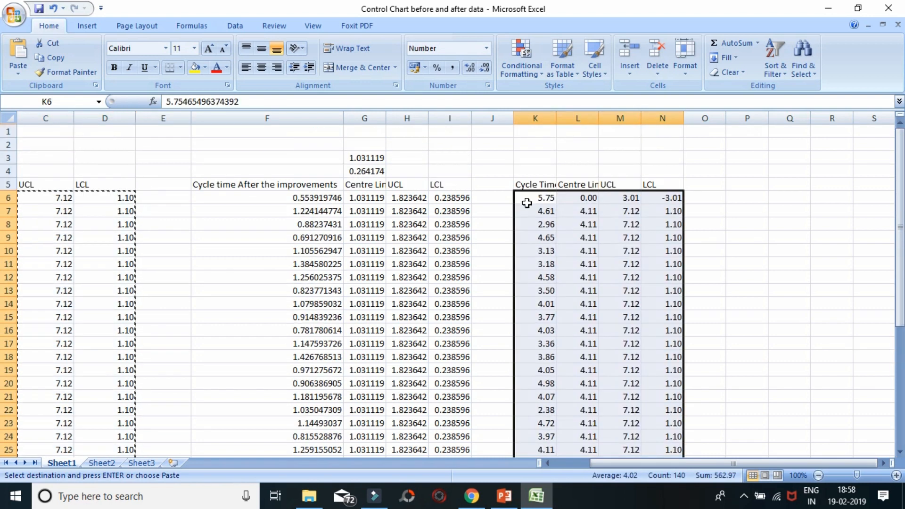
left_click(267, 198)
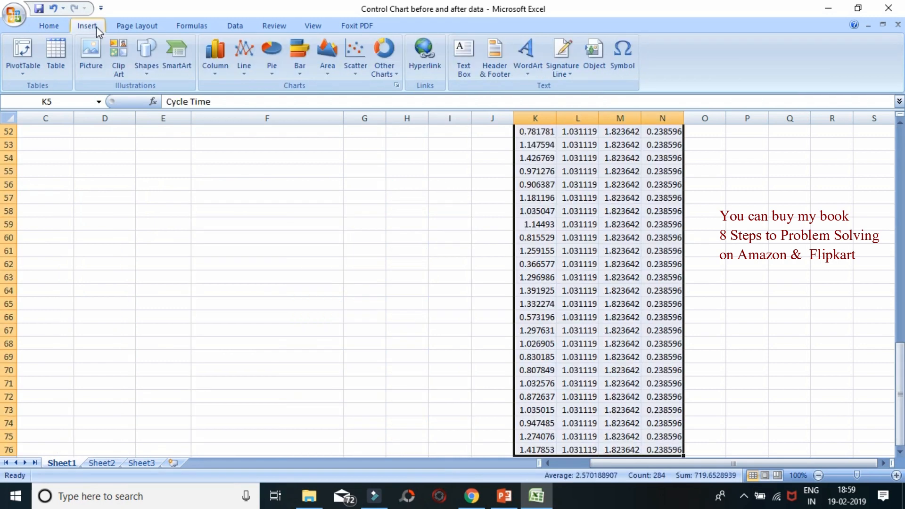
mouse_move(244, 55)
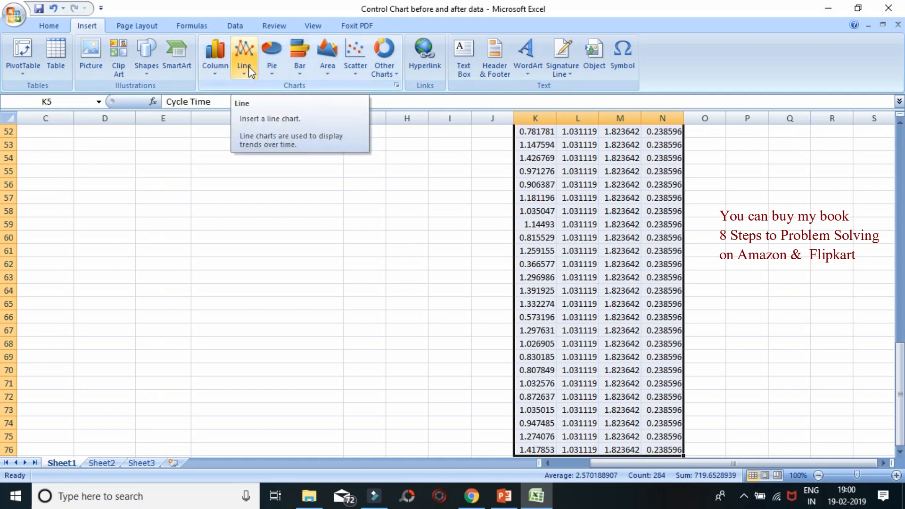
Insert a 2-D line chart of K5:N76 and move it left of the data.
left_click(243, 54)
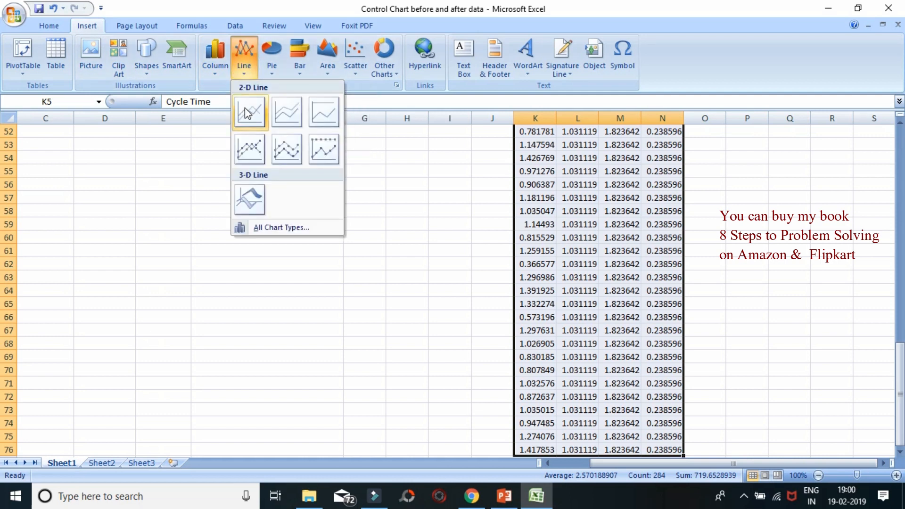
left_click(250, 111)
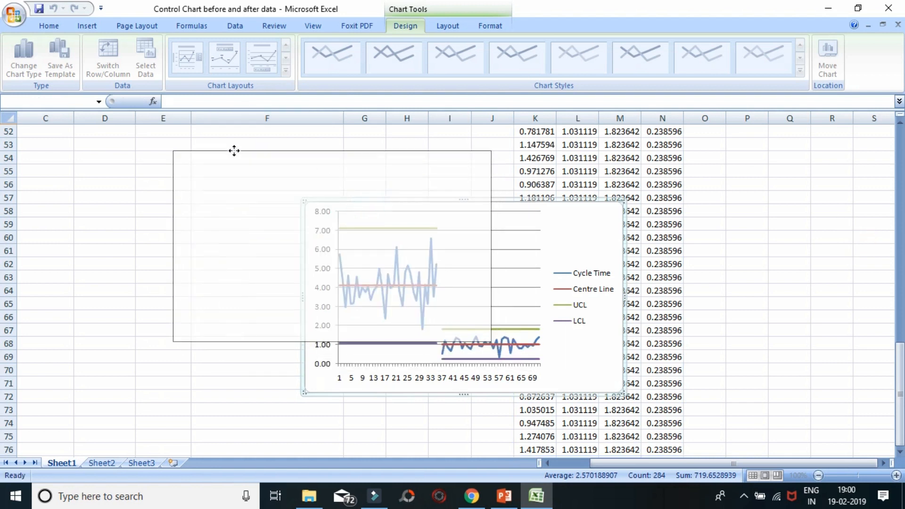
left_click(394, 57)
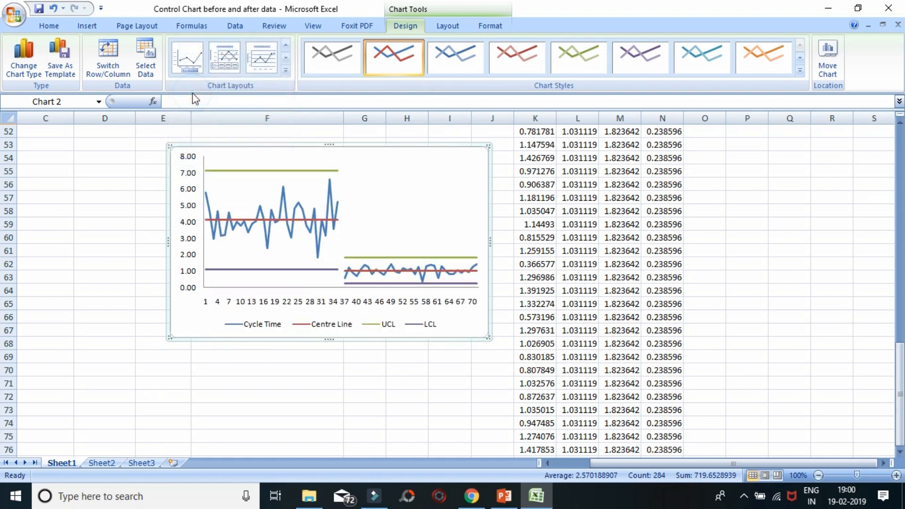
mouse_move(283, 193)
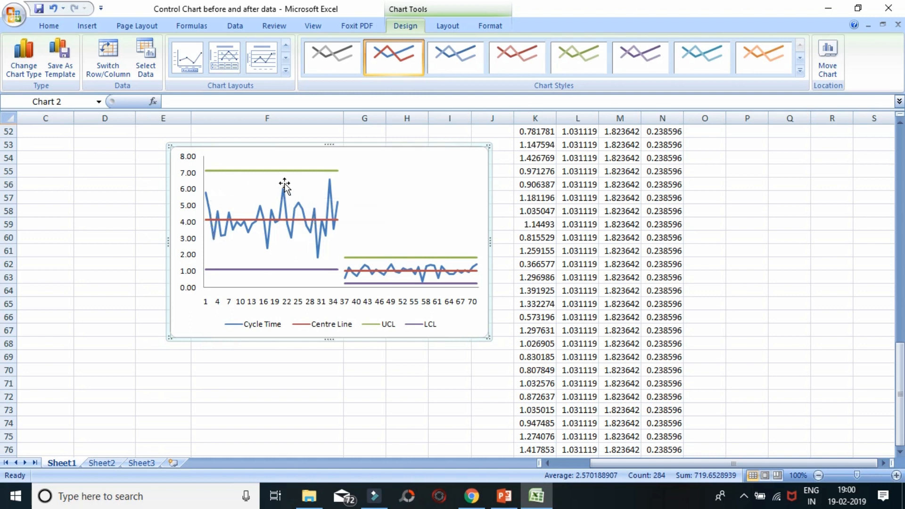
mouse_move(272, 257)
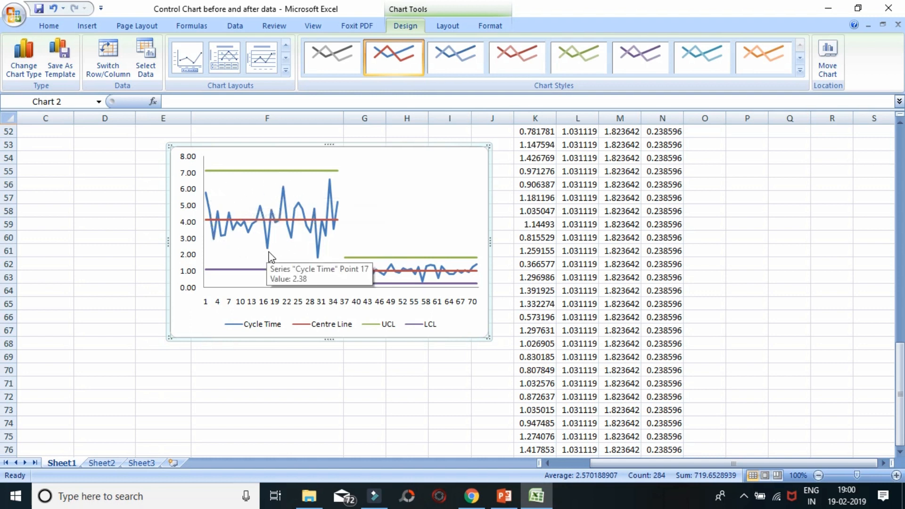
mouse_move(361, 274)
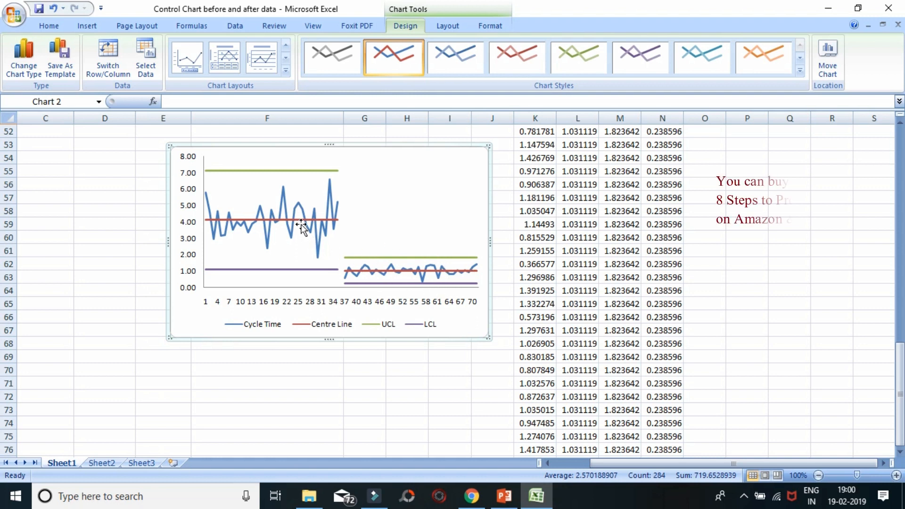
mouse_move(300, 224)
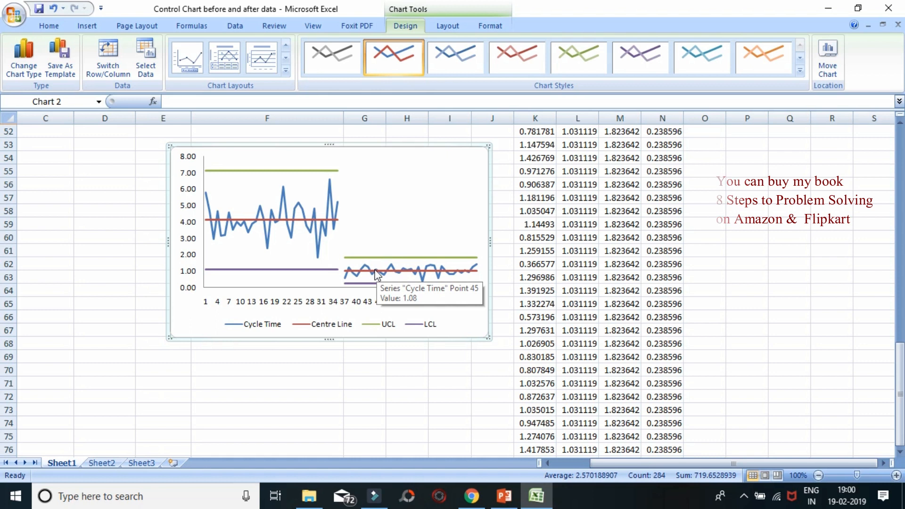
mouse_move(380, 262)
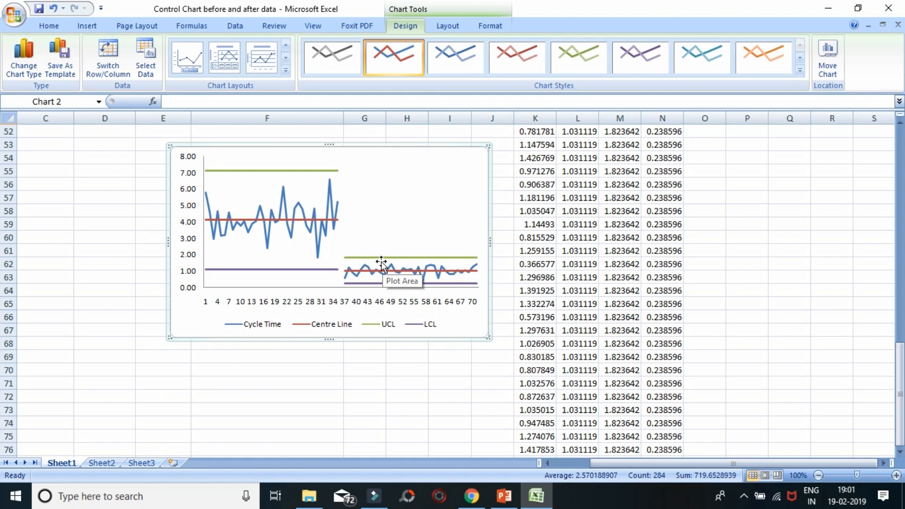
mouse_move(304, 255)
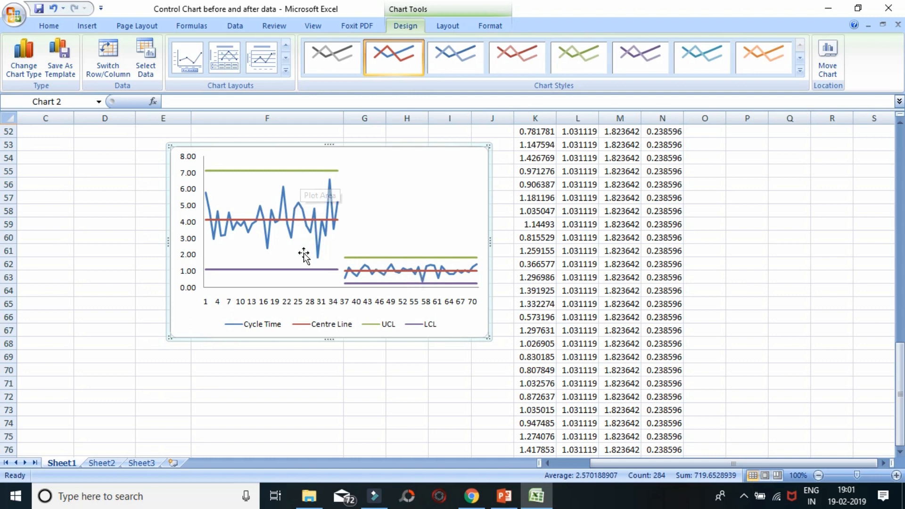
mouse_move(383, 263)
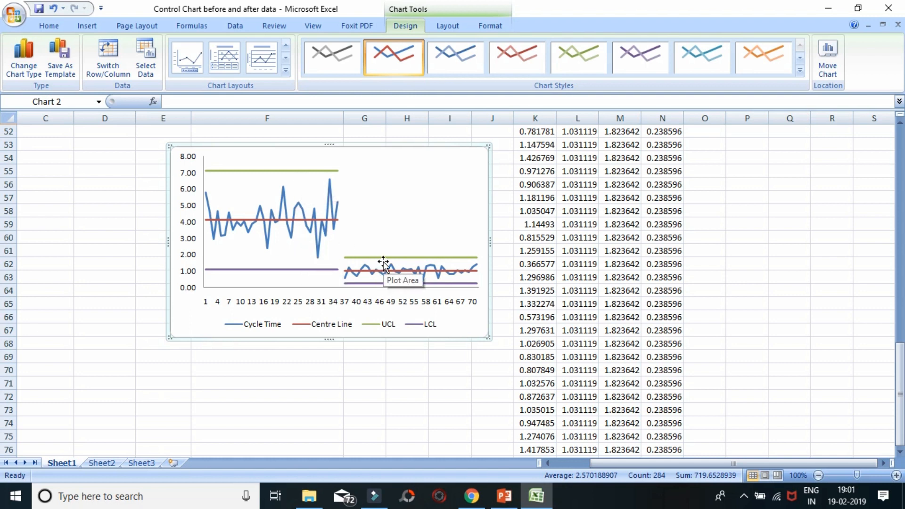
mouse_move(382, 286)
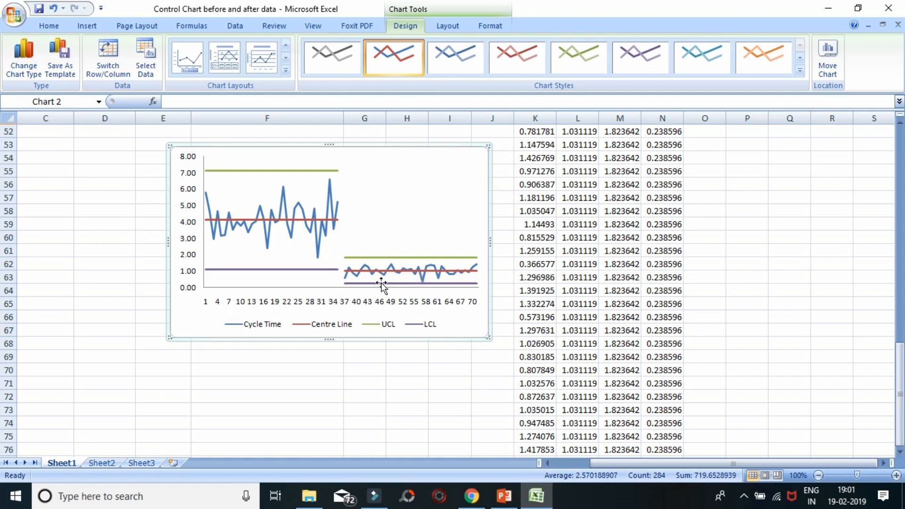
mouse_move(381, 285)
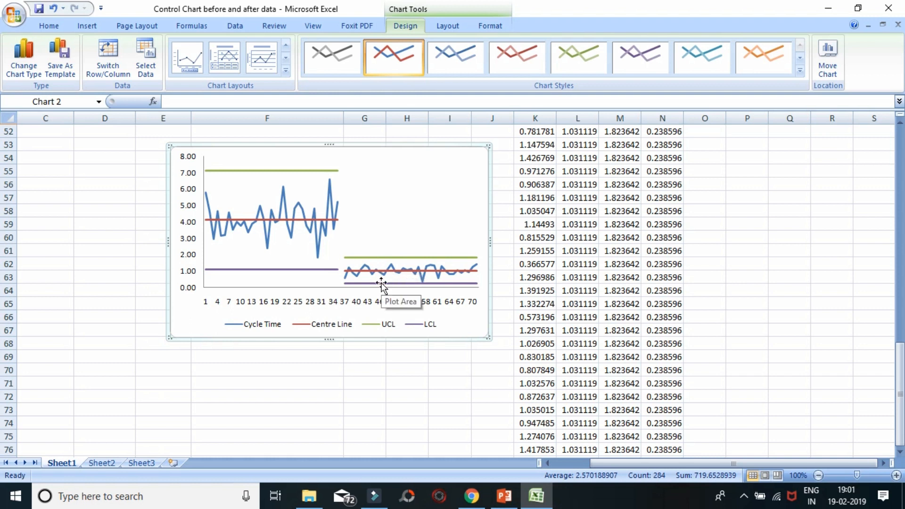
mouse_move(401, 321)
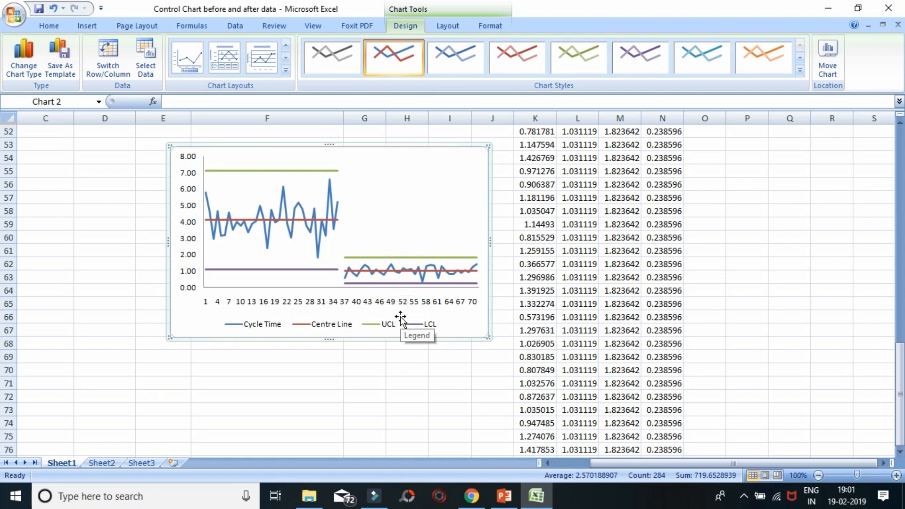